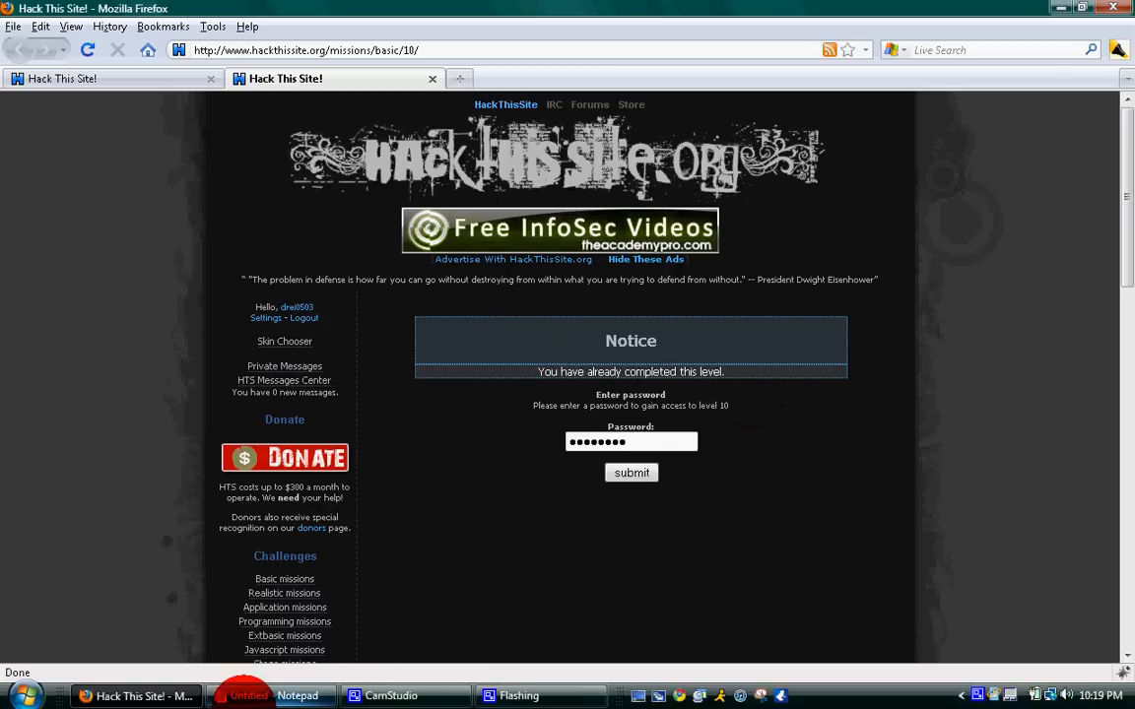
- Select the existing password entry on the level 10 mission page
triple_click(631, 442)
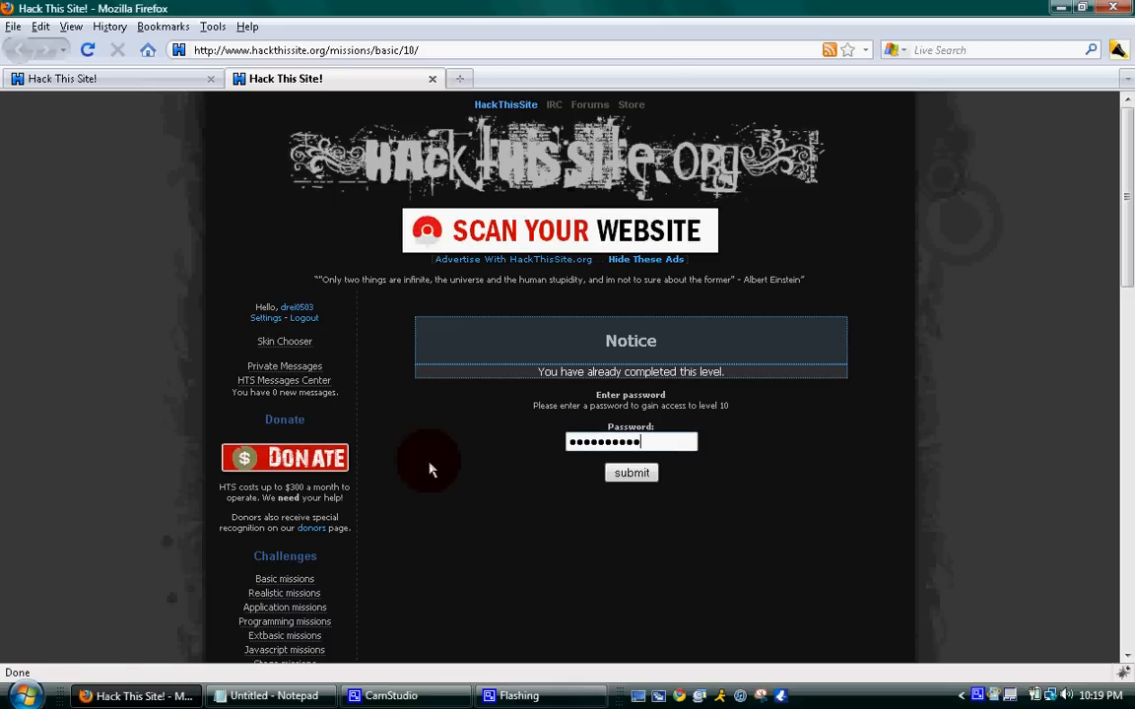
left_click(630, 473)
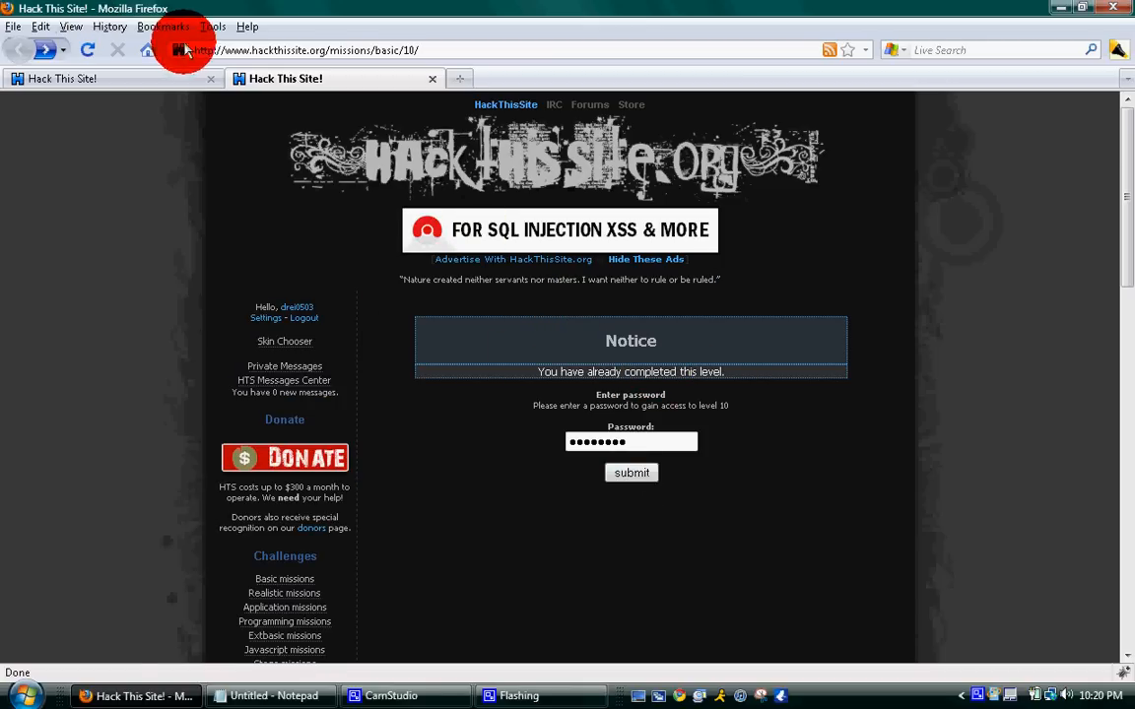
- Show the stored cookies list from Firefox's Privacy options, reopening it after closing once
left_click(213, 28)
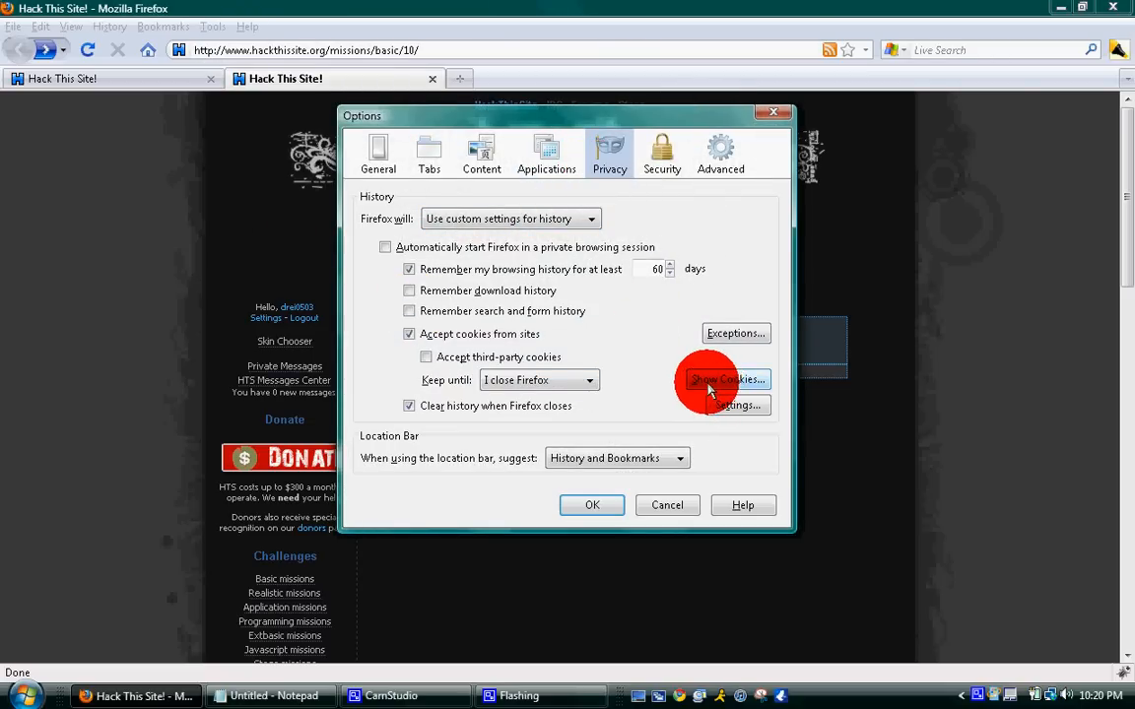
left_click(725, 378)
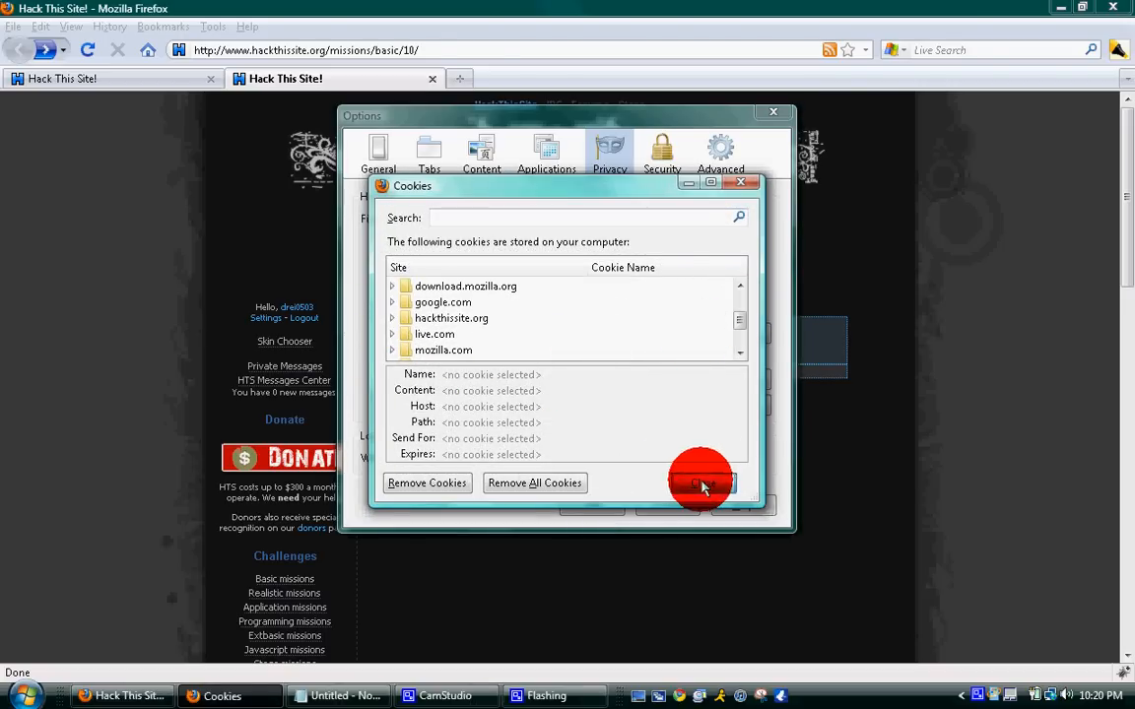
left_click(741, 182)
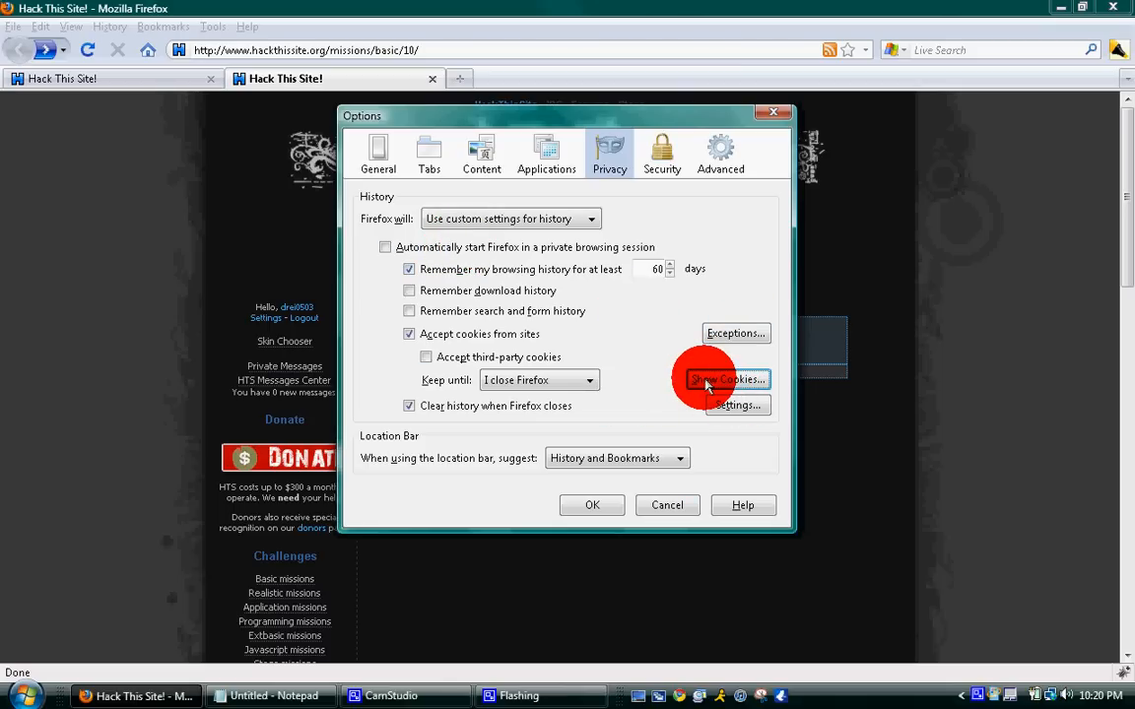
left_click(727, 378)
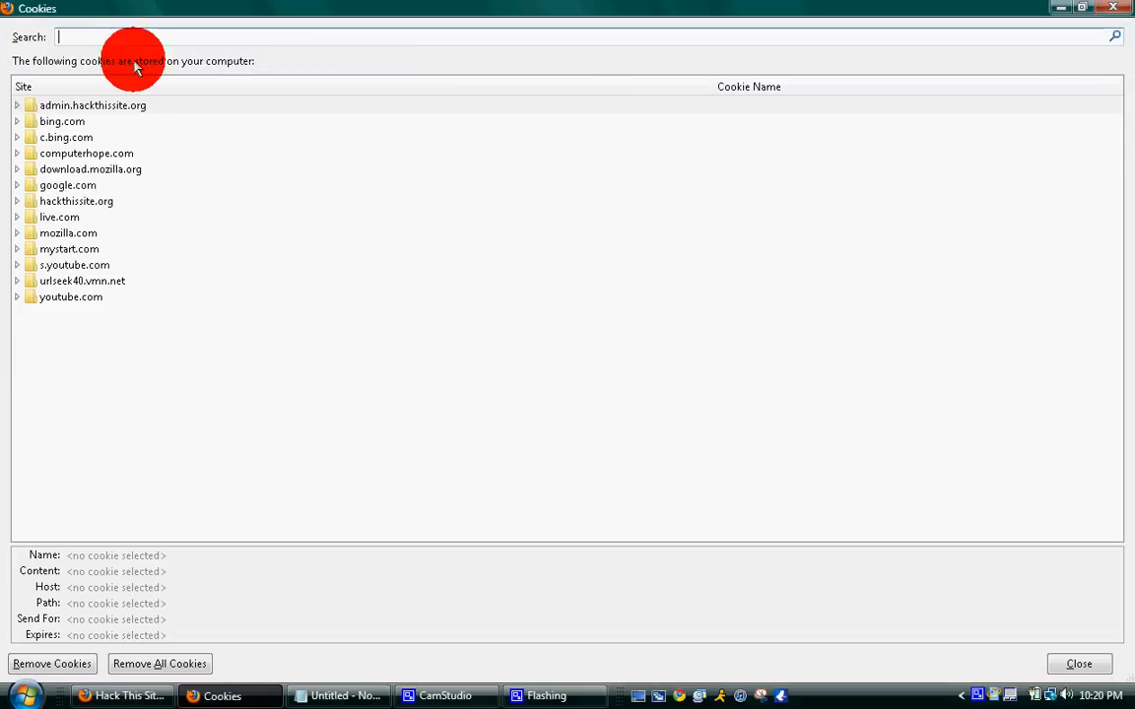
- Filter cookies to hackthissite, inspect level10_authorized set to "yes", then close the list
type("hackthis")
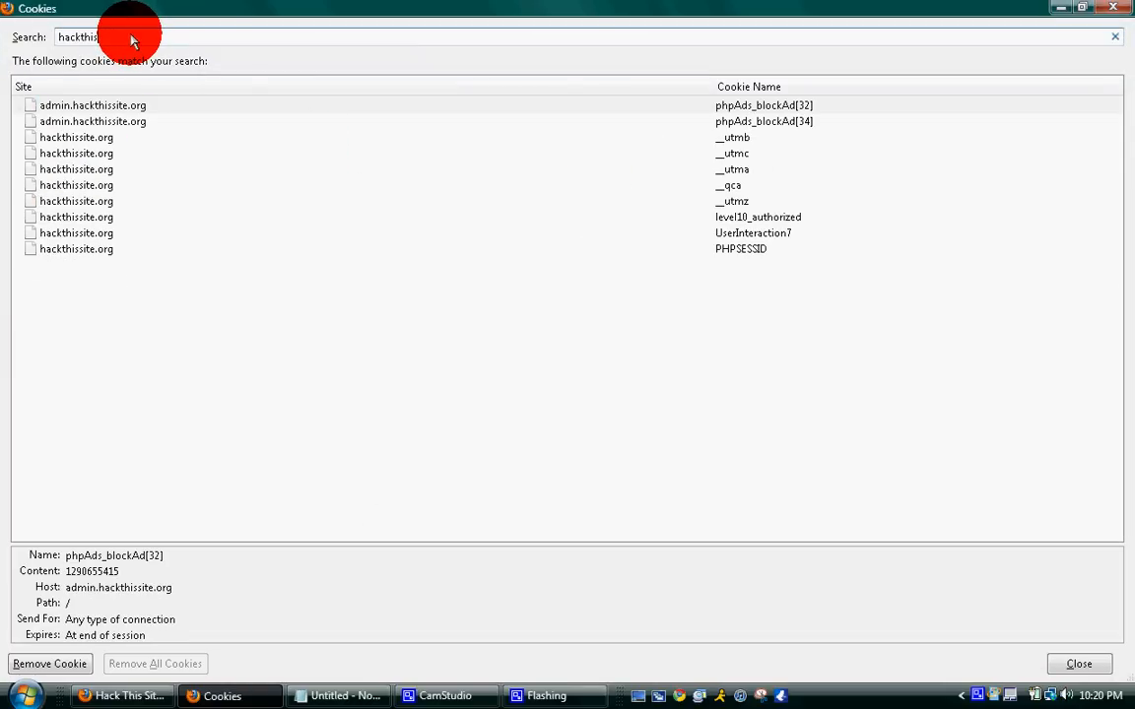
left_click(95, 103)
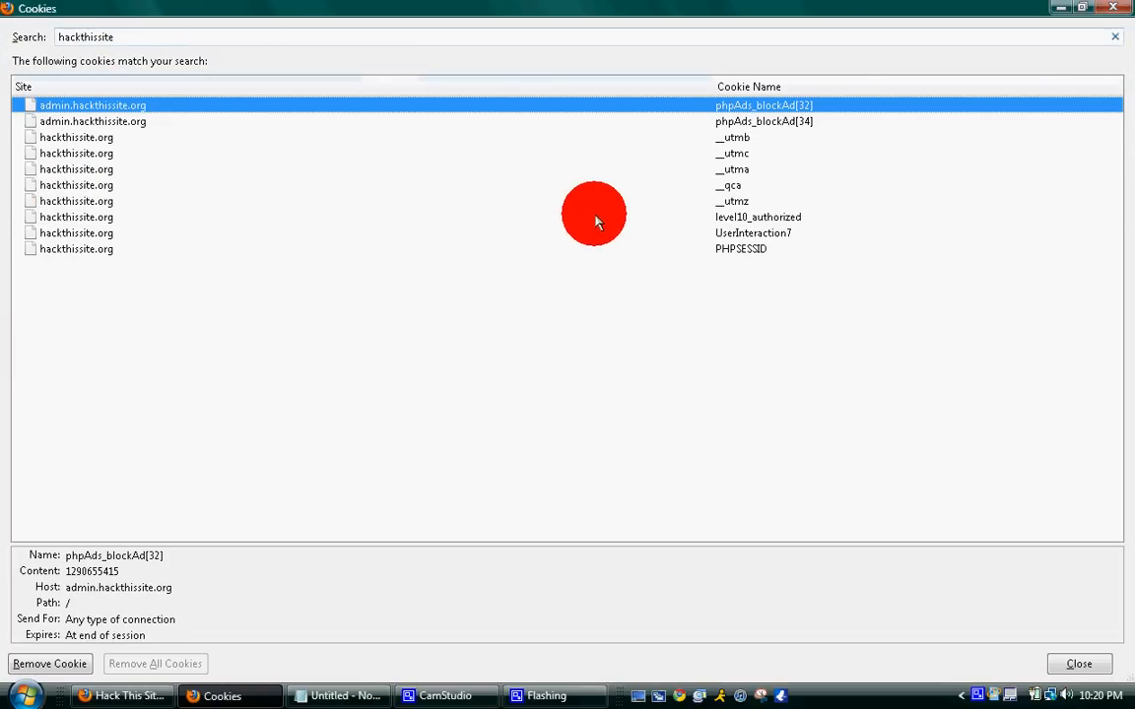
left_click(99, 217)
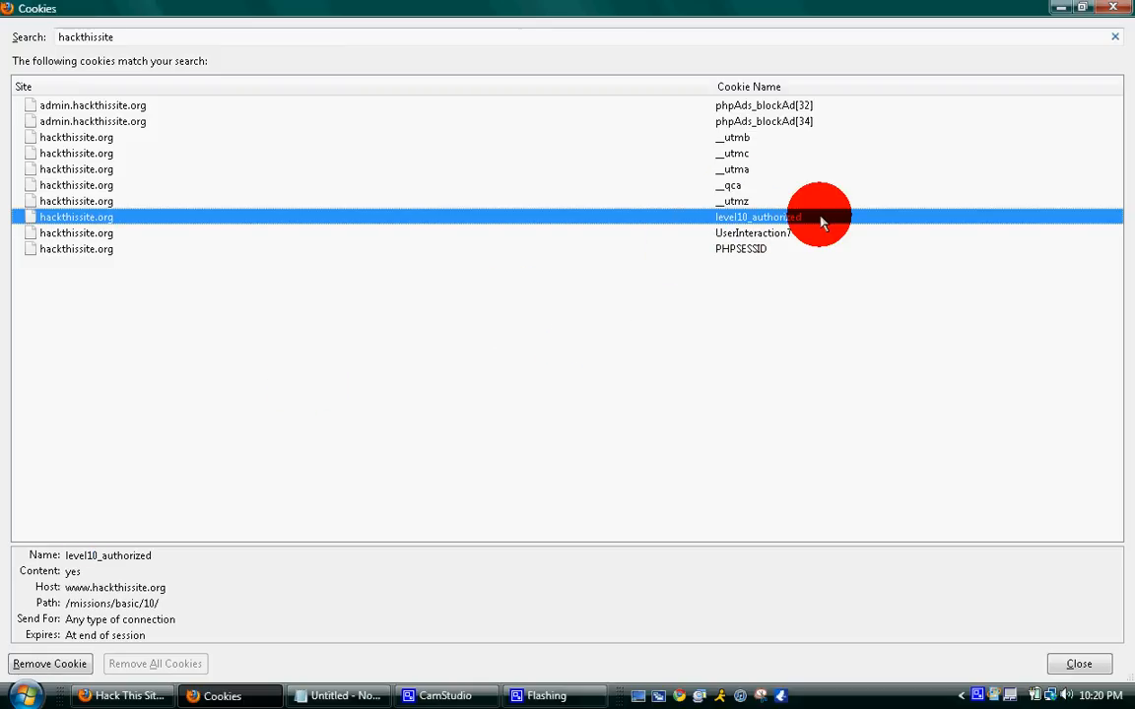
mouse_move(752, 221)
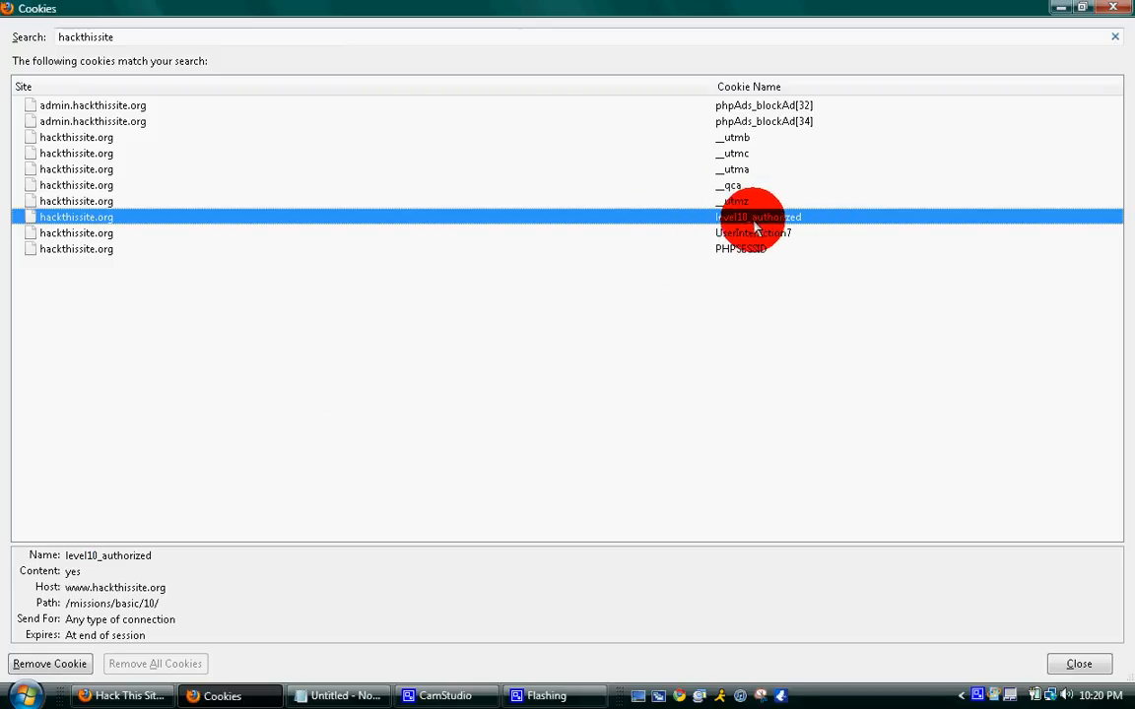
left_click(1079, 662)
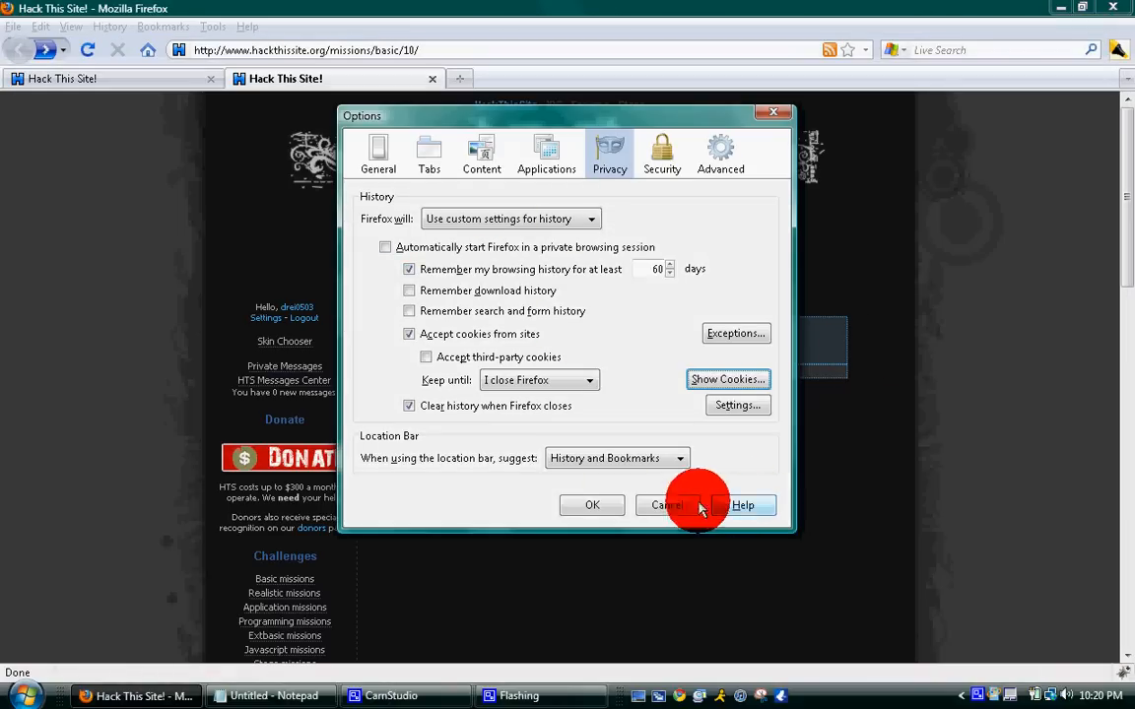
- Cancel the Options dialog and draft javascript:alert(document.cookie="level10_authorized=yes") in Notepad
left_click(666, 505)
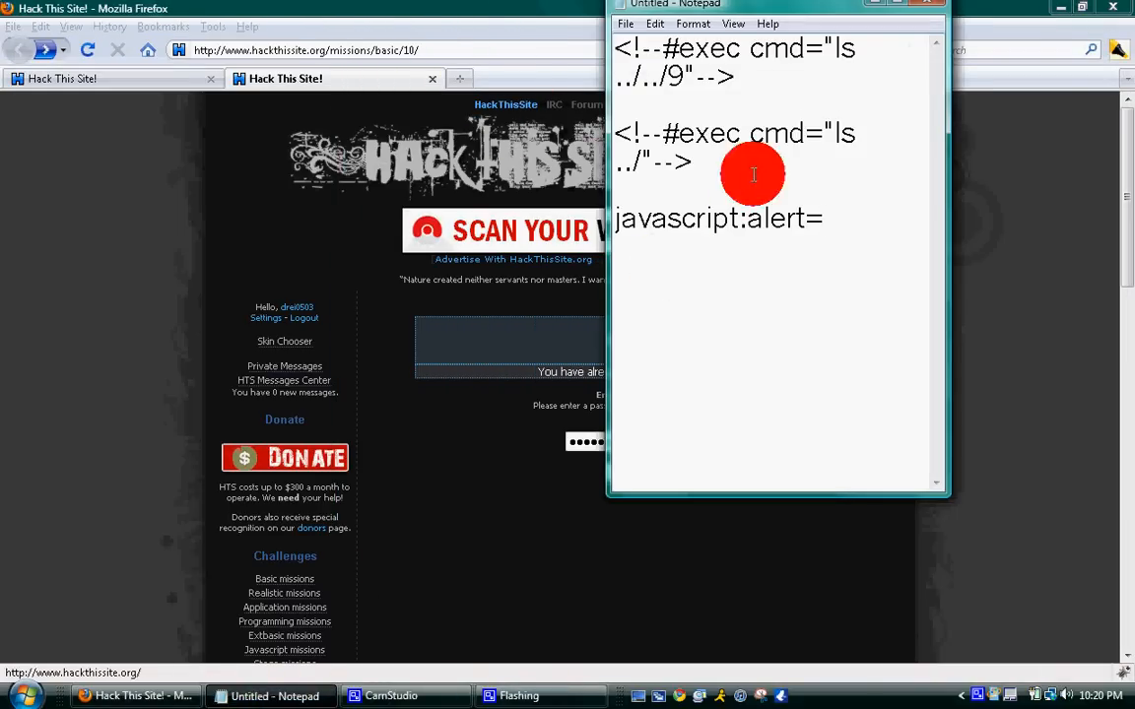
type("(document.cookie=\"level1-0_authorized=yes\")")
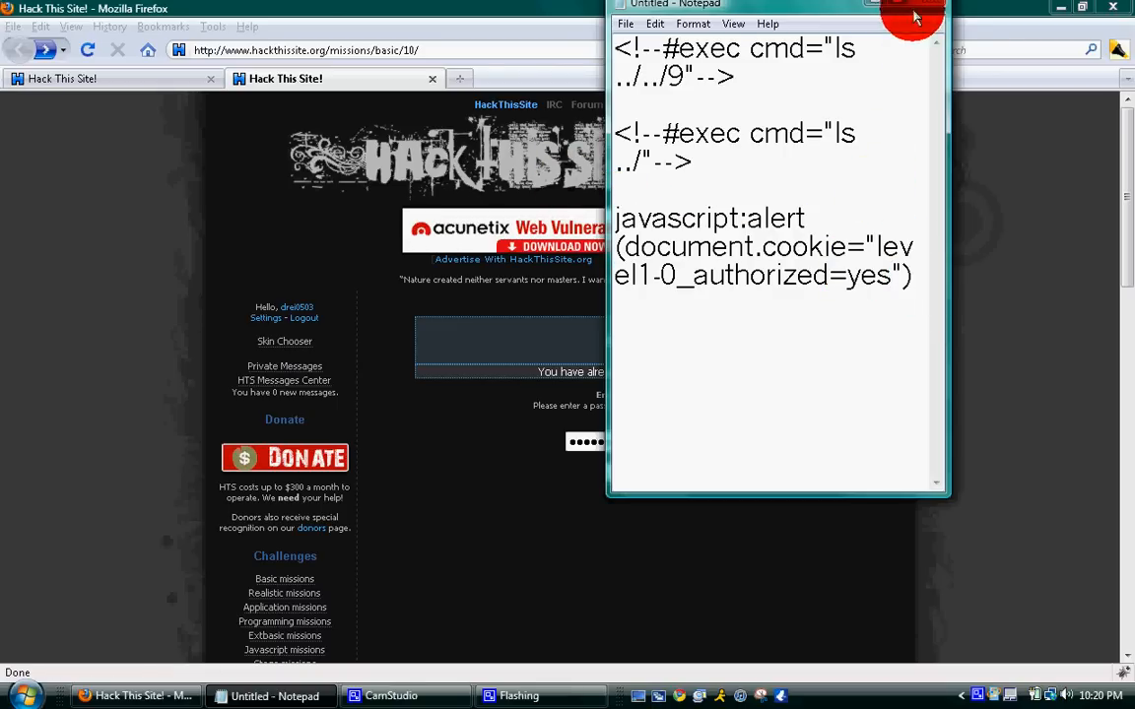
left_click(887, 16)
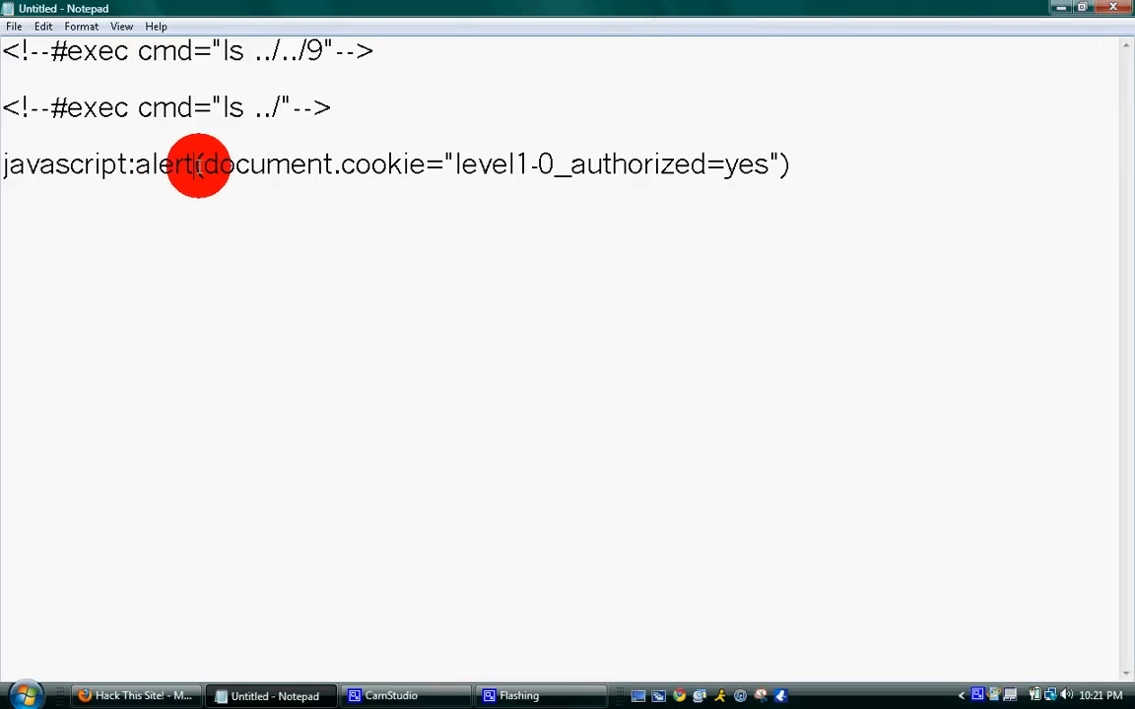
- Correct the level1-0 typo to level10 and select the finished javascript line for copying
left_click_drag(201, 166, 528, 166)
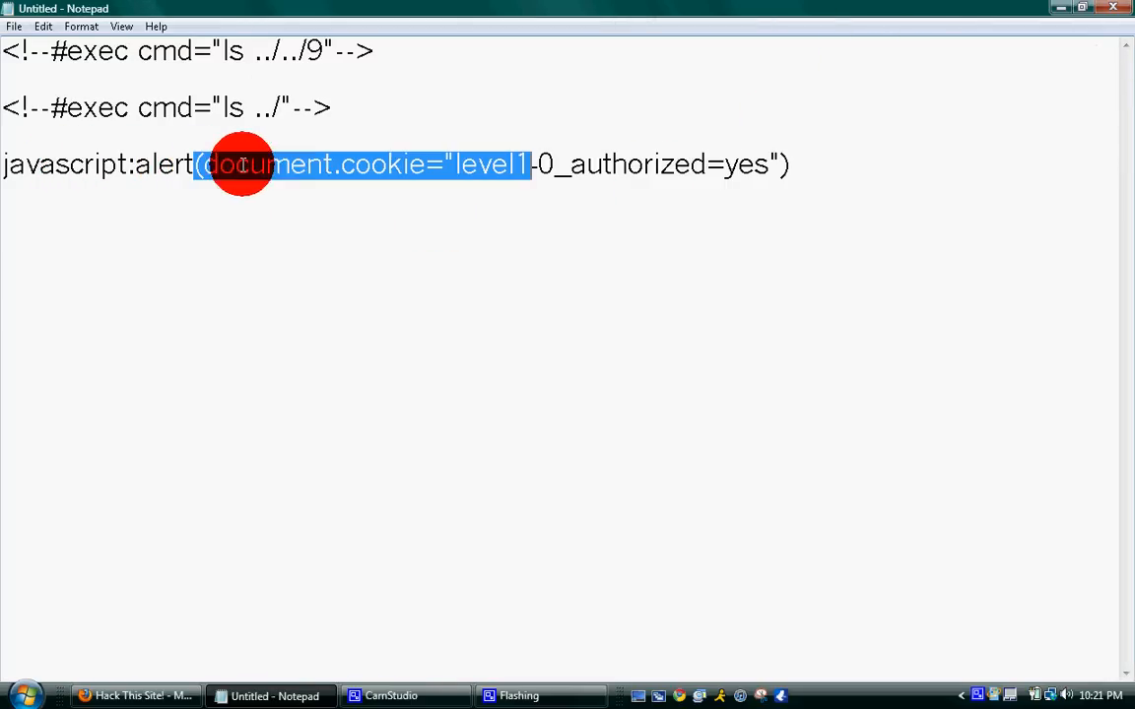
left_click(429, 165)
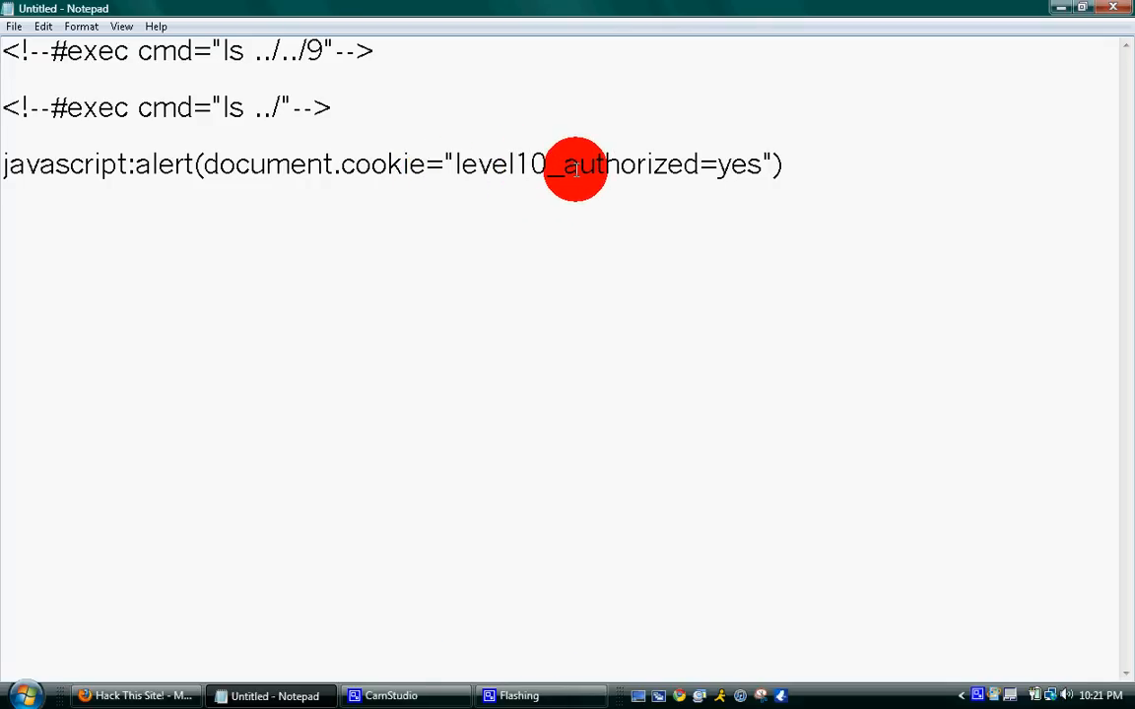
left_click_drag(562, 165, 784, 166)
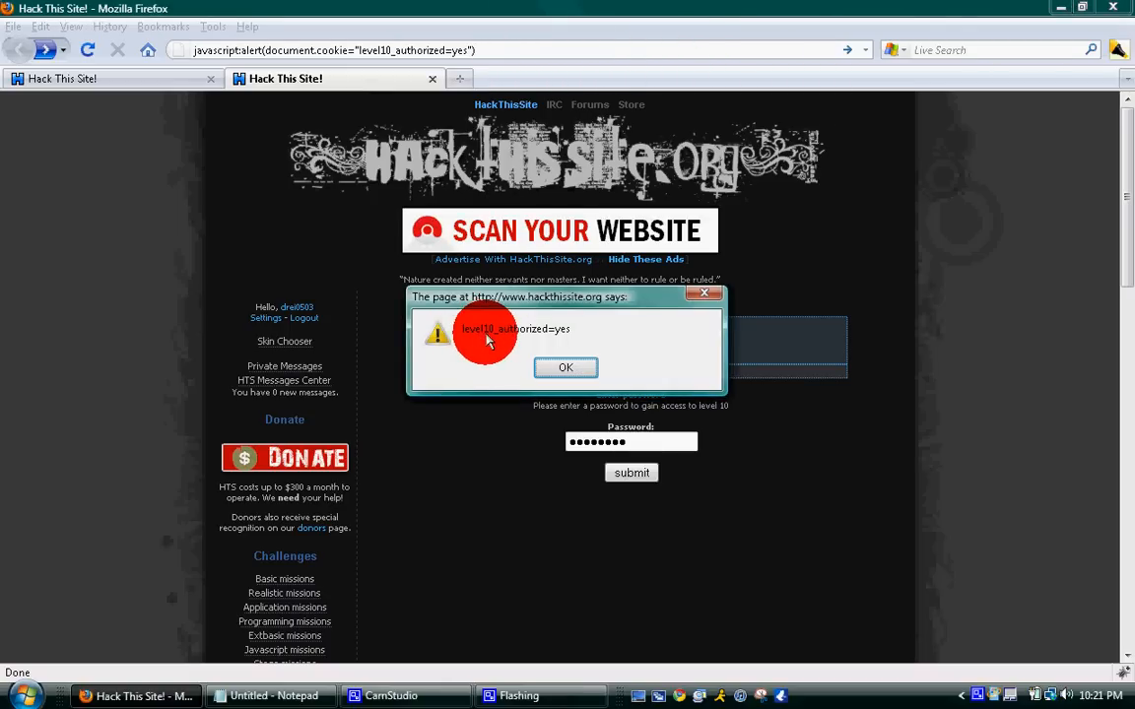
- Run the cookie javascript from the address bar and dismiss the level10_authorized=yes alert
left_click(566, 369)
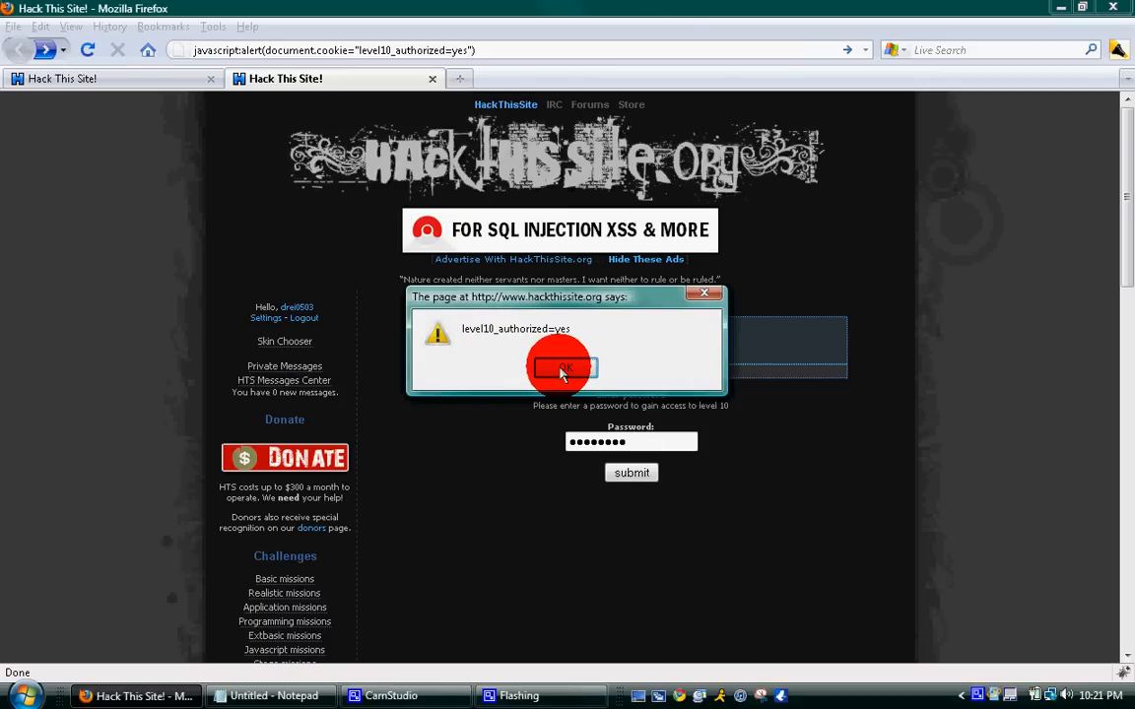
left_click(562, 368)
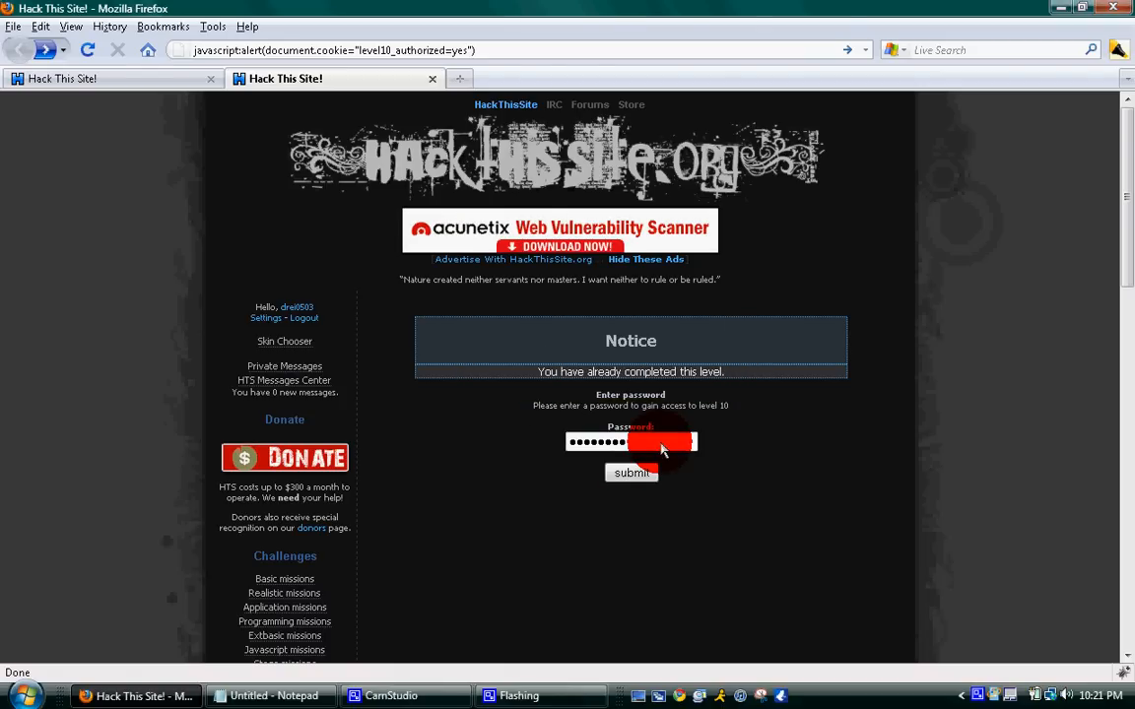
- Submit the level 10 password form to get the Congratz completion notice
left_click(630, 473)
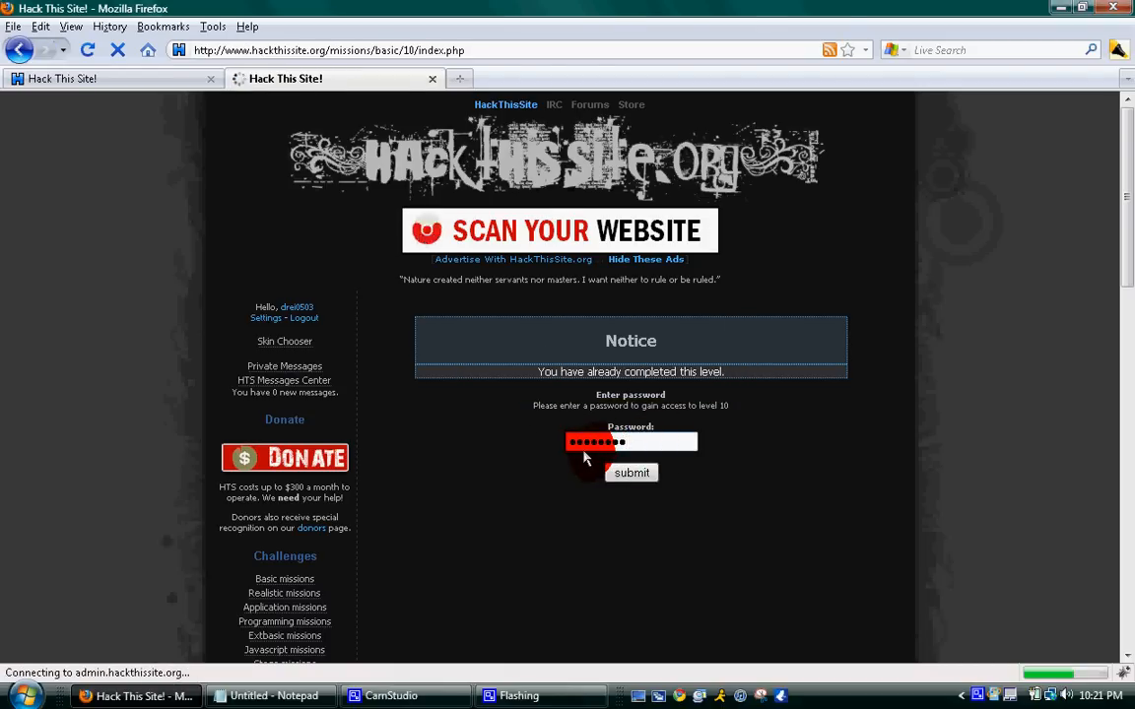
left_click(631, 473)
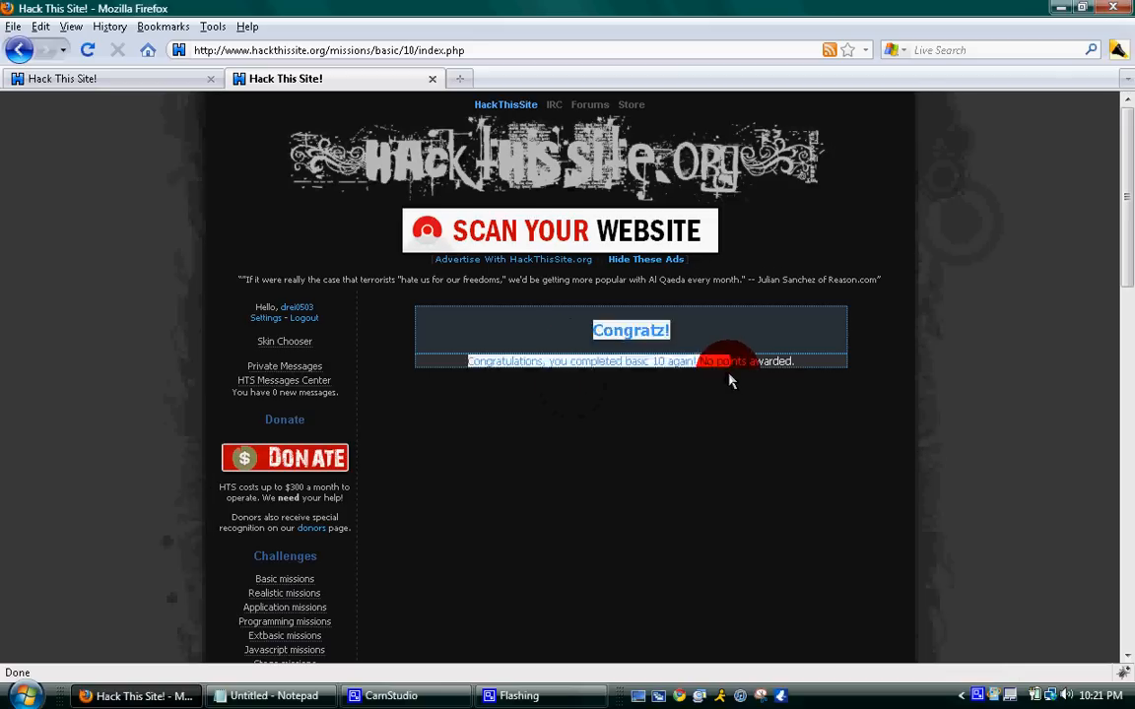